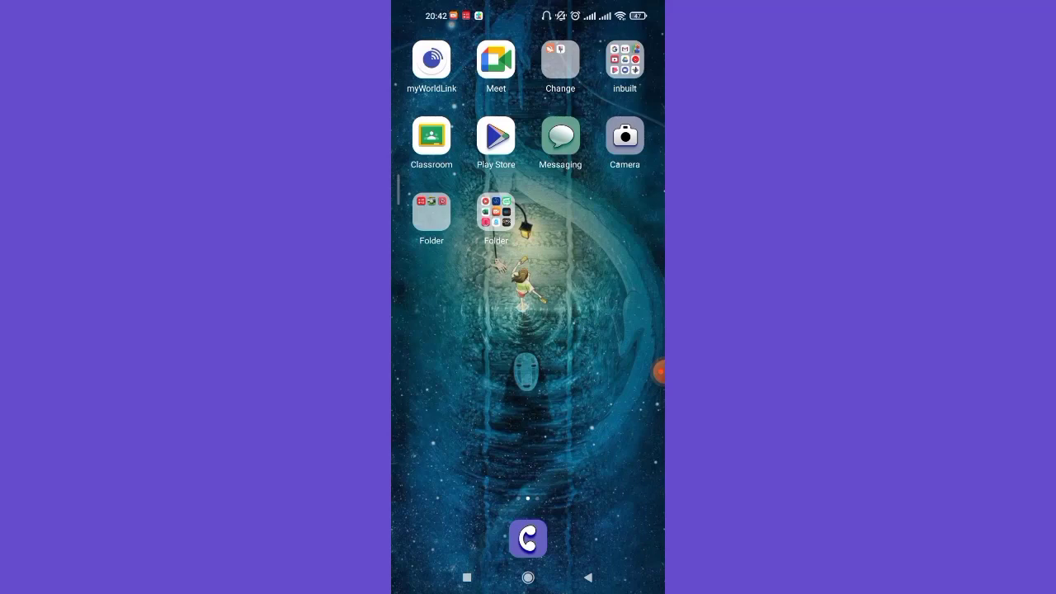
Step: Launch the Play Store from the home screen icon
{"action": "left_click", "coordinate": [495, 136]}
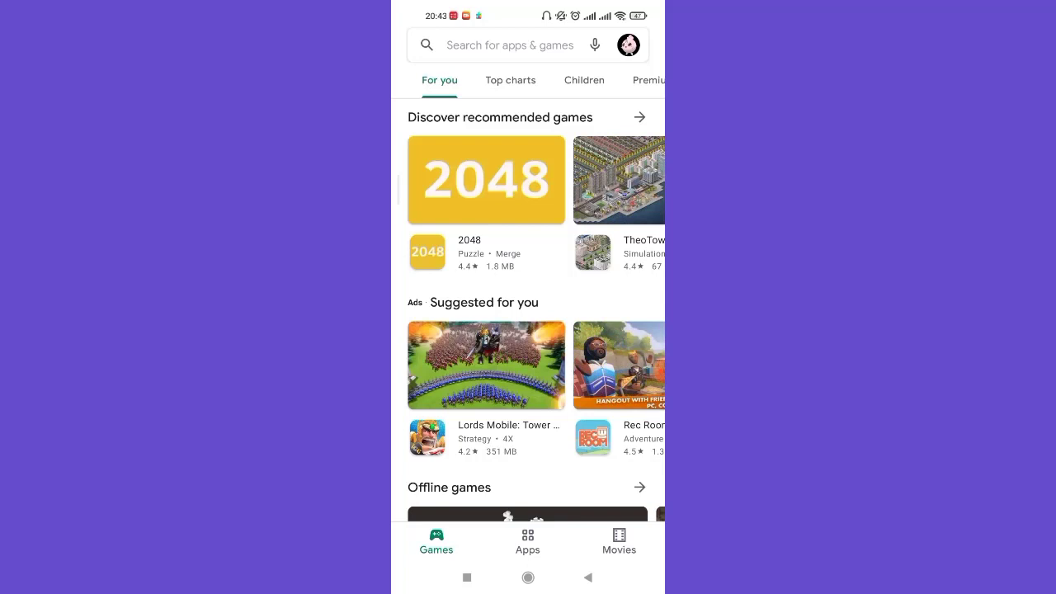
Step: Search 'snapchat' to verify it shows Open, not Update, then go Home
{"action": "left_click", "coordinate": [509, 46]}
{"action": "type", "text": "snapchat"}
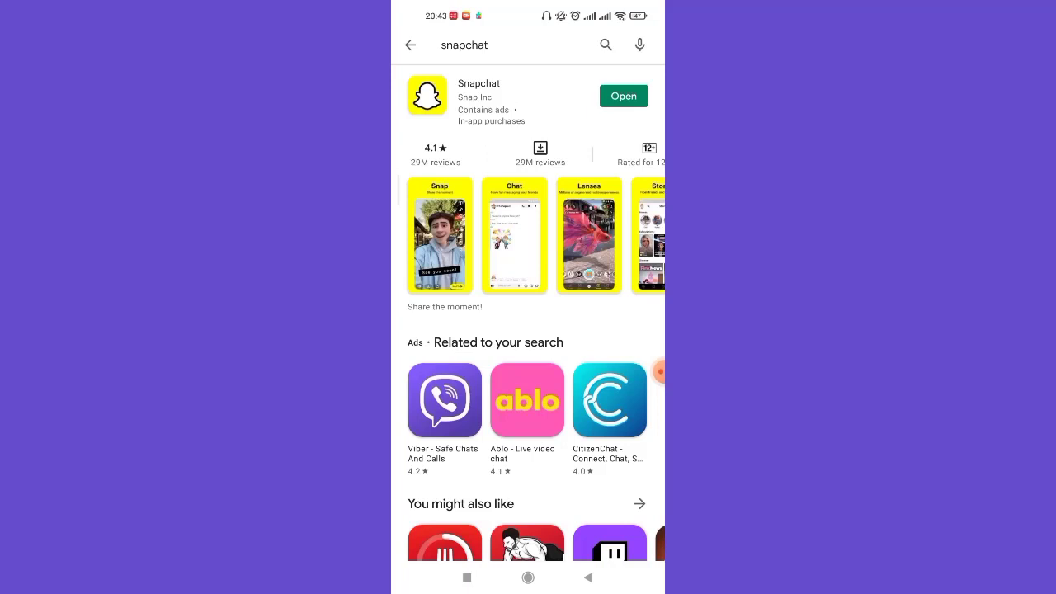
{"action": "left_click", "coordinate": [528, 578]}
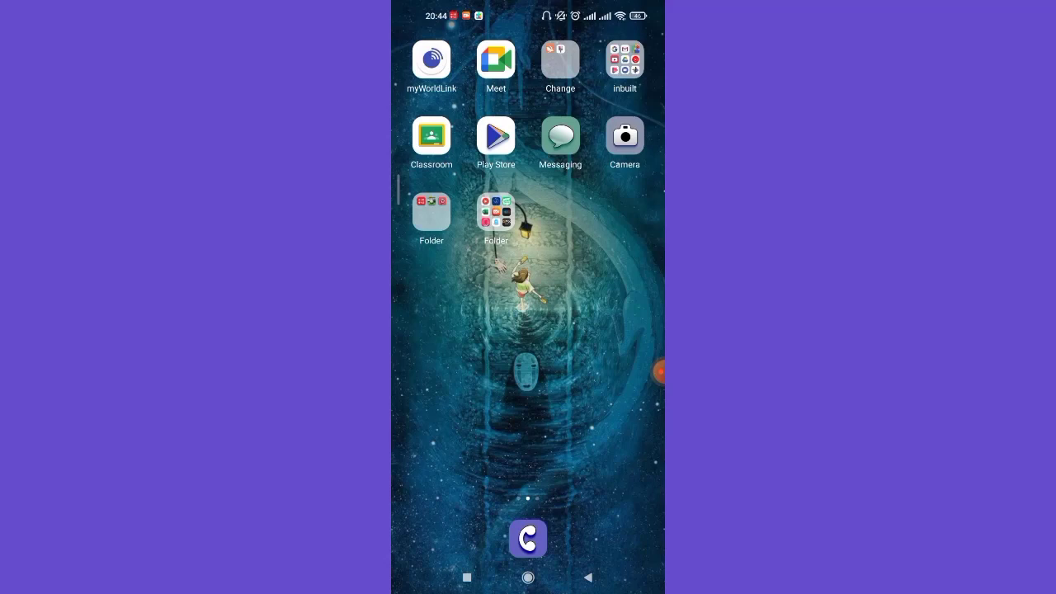
Step: Scroll Settings down to Apps and open Manage apps
{"action": "scroll", "scroll_direction": "down", "scroll_amount": 3}
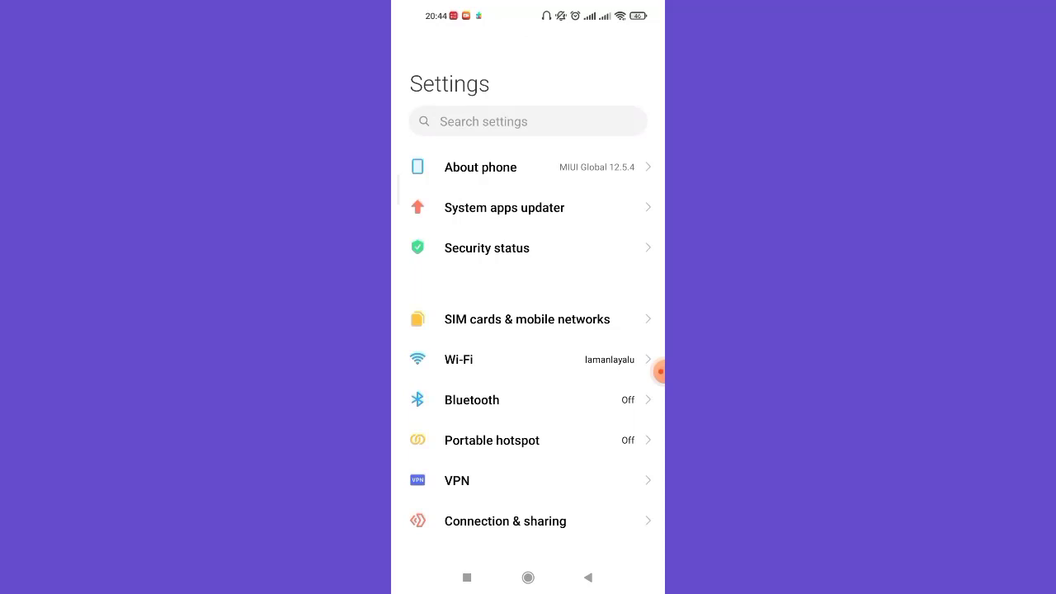
{"action": "scroll", "scroll_direction": "down", "scroll_amount": 3}
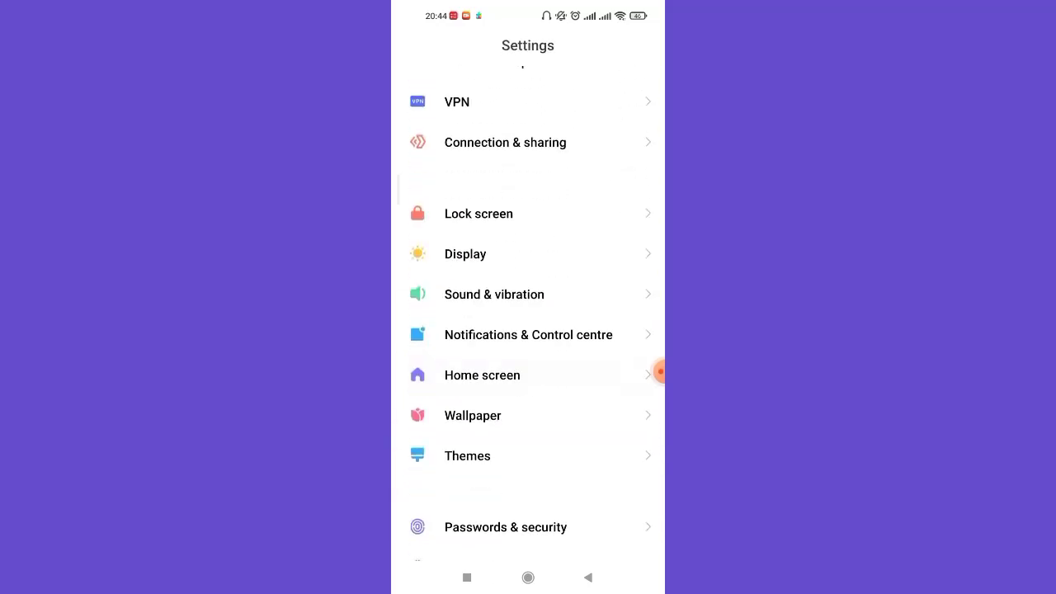
{"action": "scroll", "scroll_direction": "down", "scroll_amount": 3}
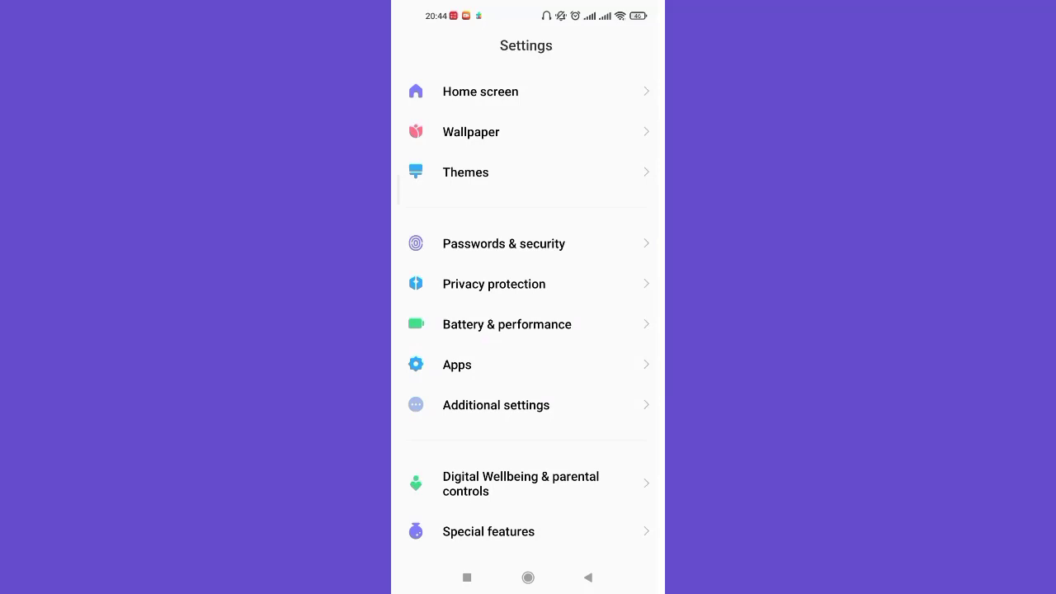
{"action": "left_click", "coordinate": [457, 364]}
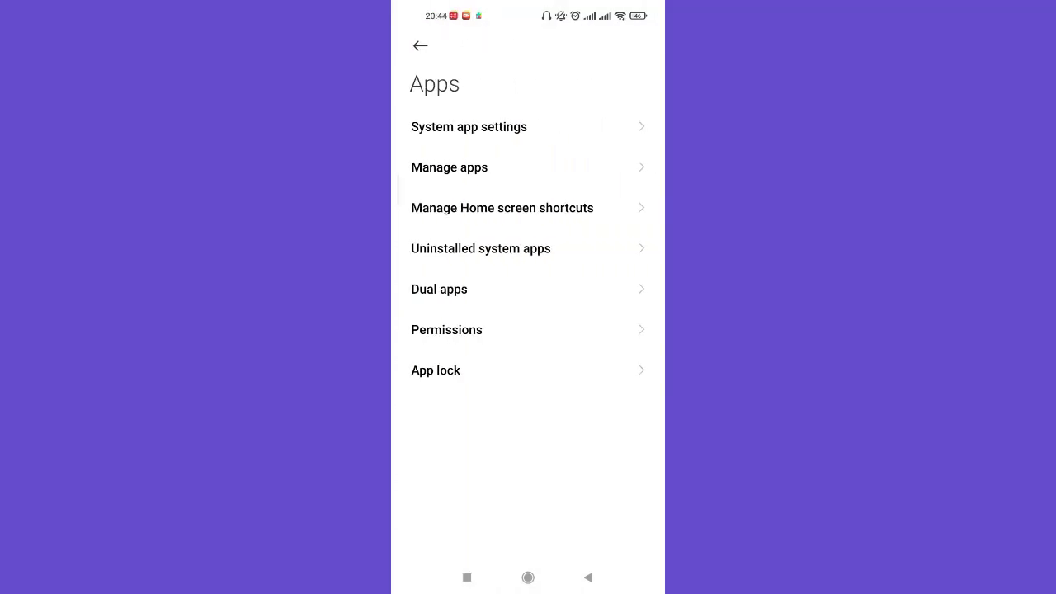
{"action": "left_click", "coordinate": [449, 166]}
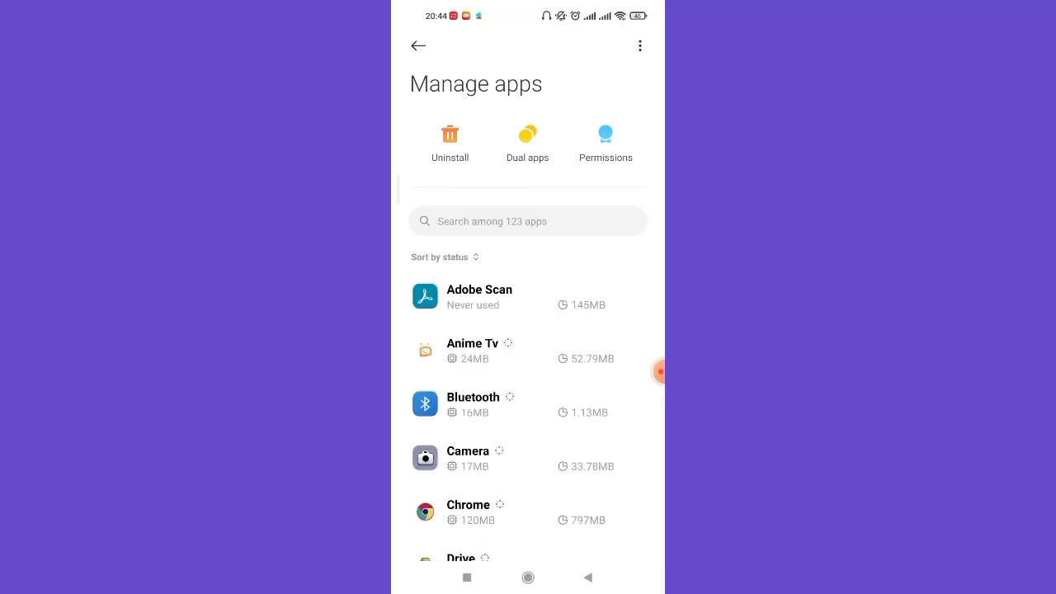
Step: Search apps for 'snapchat' and open its App info page
{"action": "type", "text": "snapchat"}
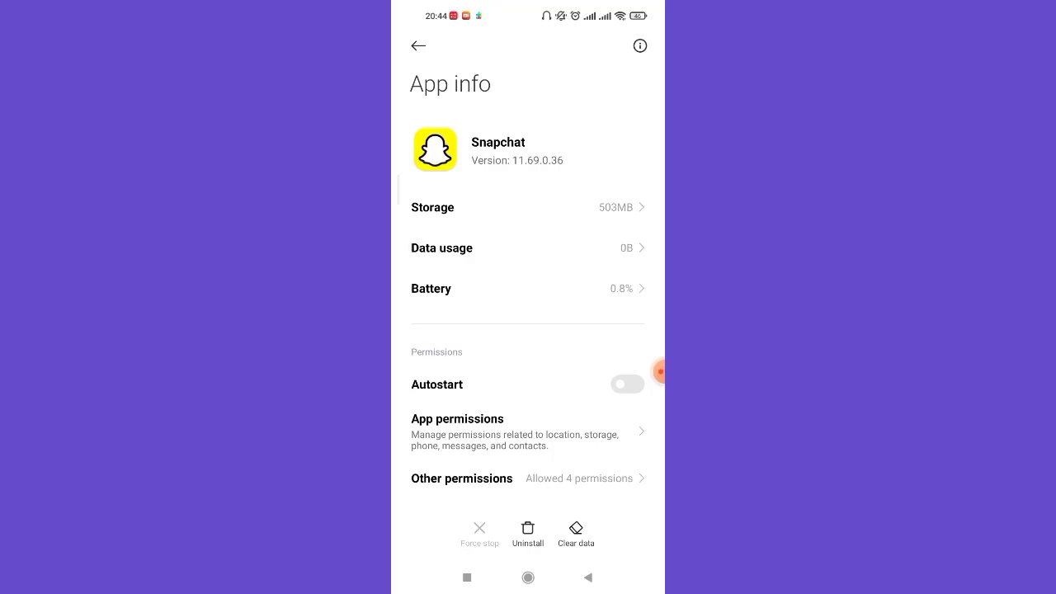
Step: Clear Snapchat's cache only (503MB to 484MB) and return Home
{"action": "left_click", "coordinate": [575, 532]}
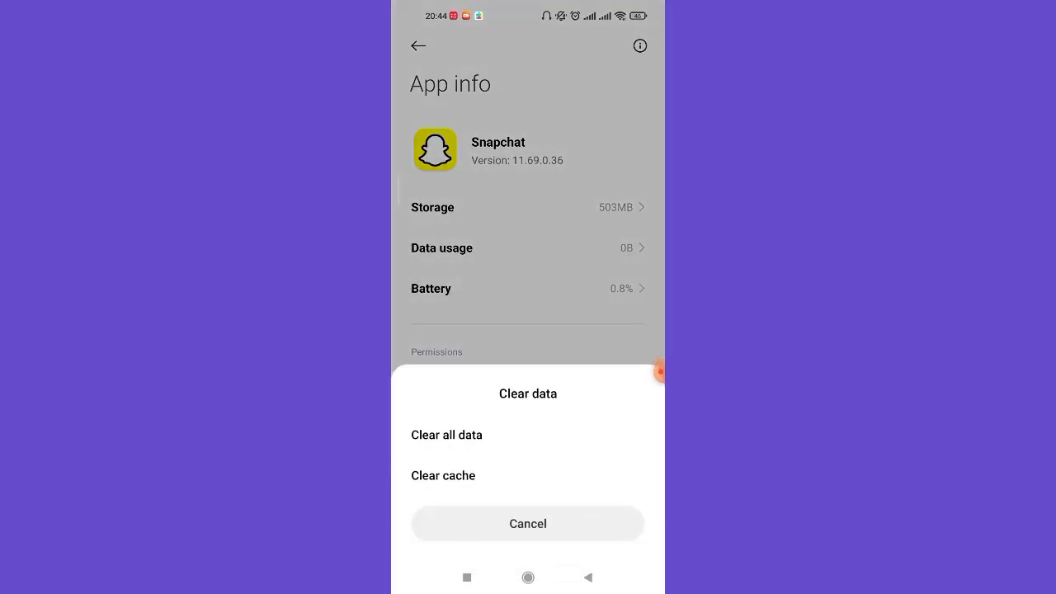
{"action": "left_click", "coordinate": [443, 476]}
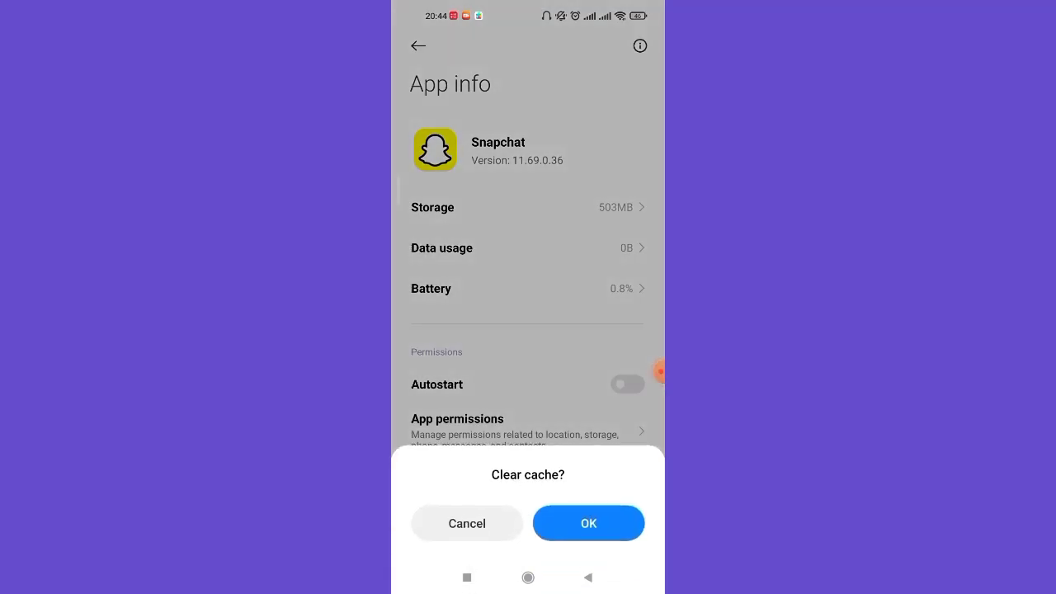
{"action": "left_click", "coordinate": [587, 523]}
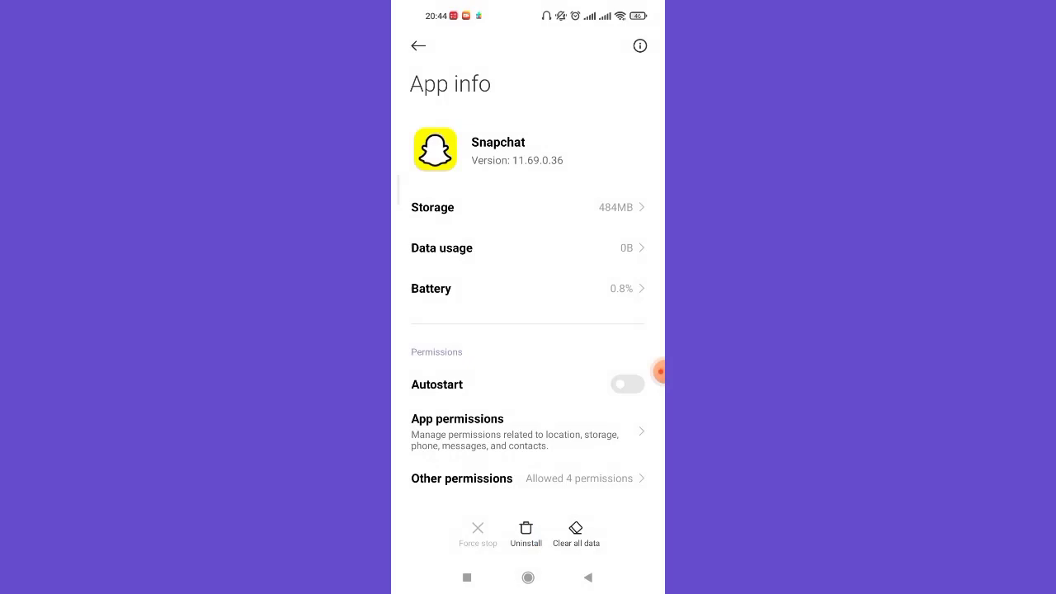
{"action": "left_click", "coordinate": [527, 577]}
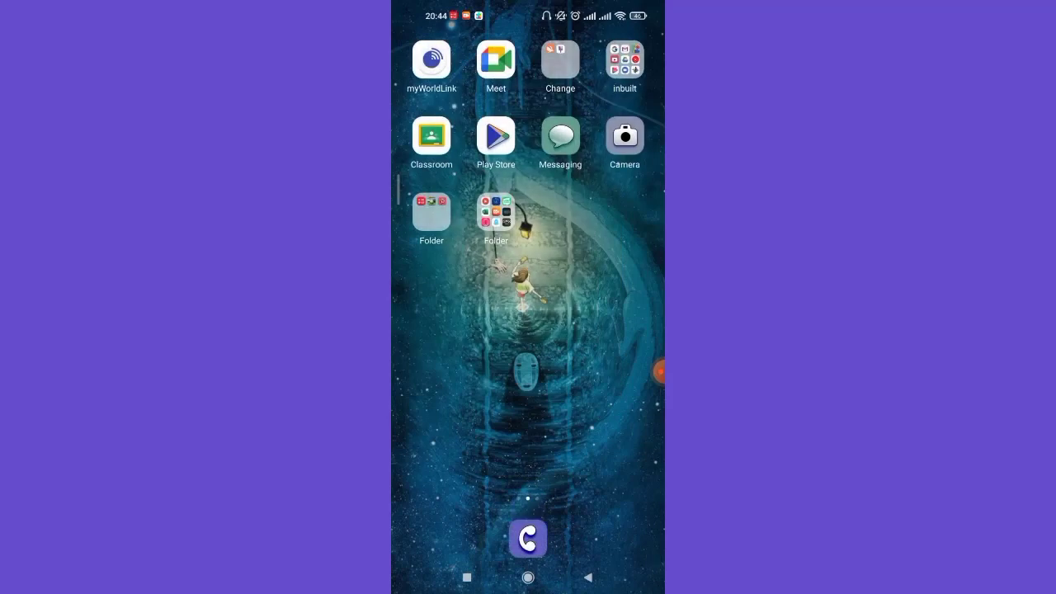